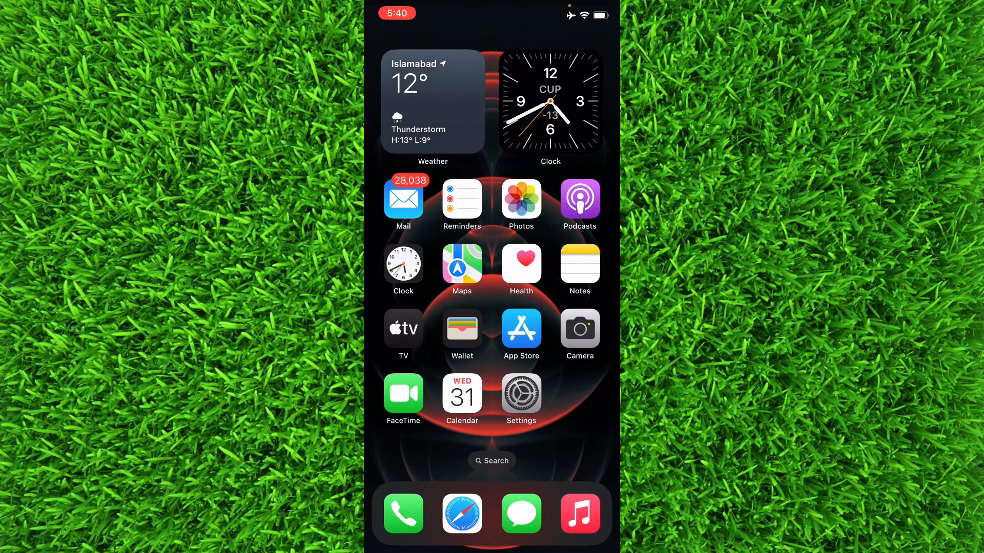
Step: Launch TikTok from the second home page and reach Settings and privacy via the profile menu
{"action": "scroll", "scroll_direction": "left", "scroll_amount": 3}
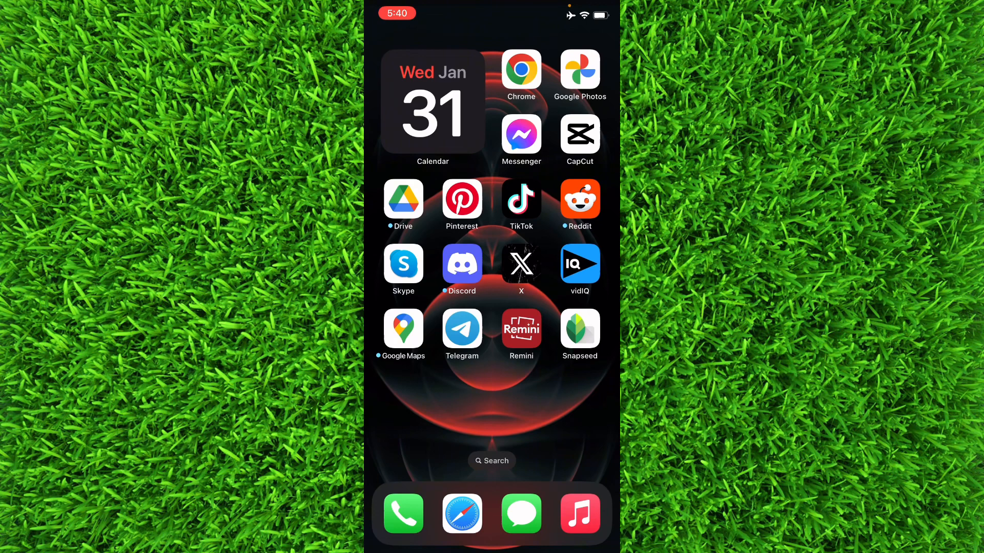
{"action": "left_click", "coordinate": [521, 202]}
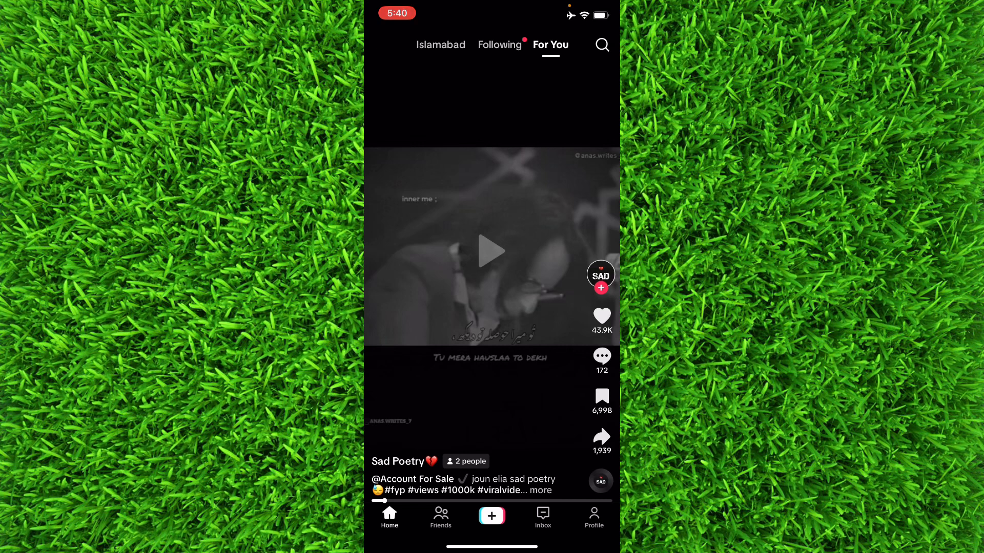
{"action": "left_click", "coordinate": [592, 516]}
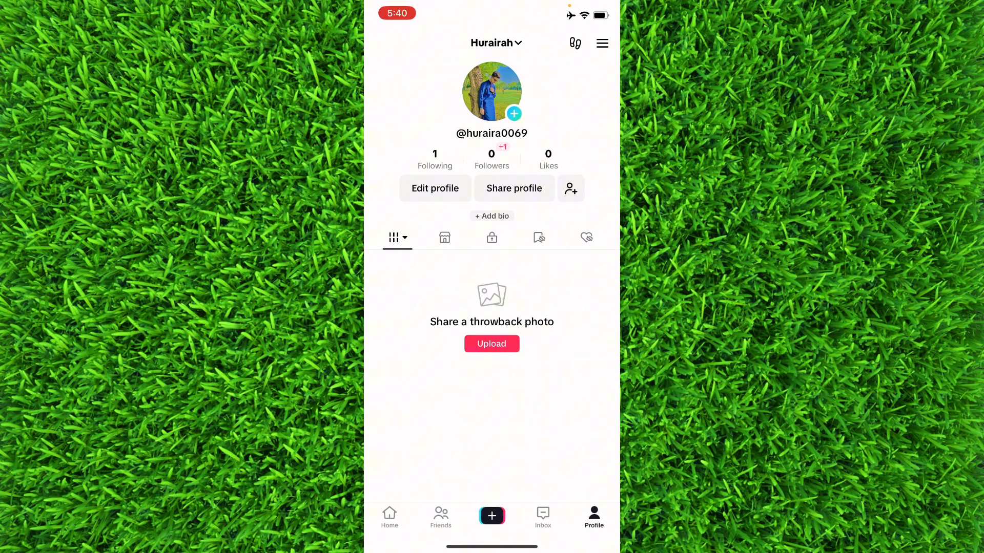
{"action": "left_click", "coordinate": [601, 43]}
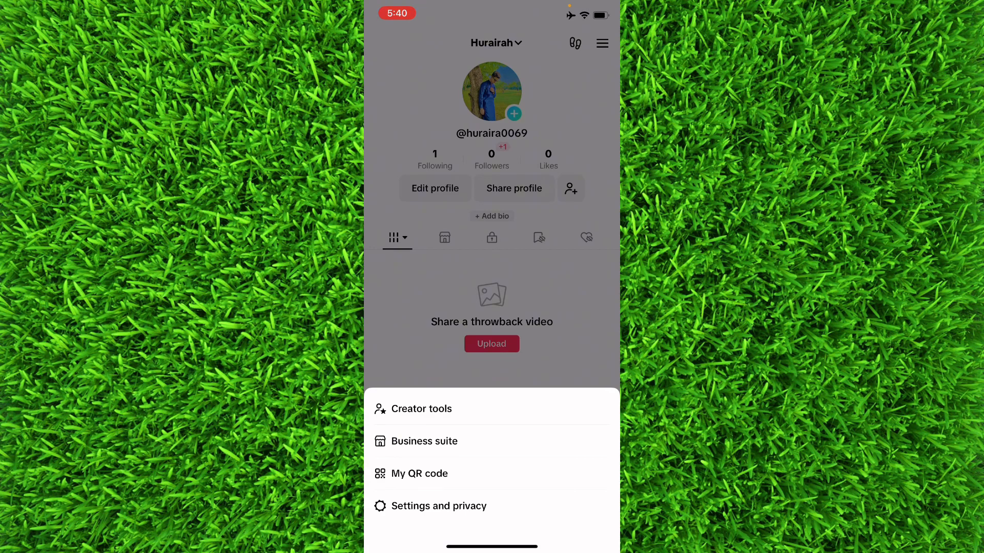
{"action": "left_click", "coordinate": [440, 506]}
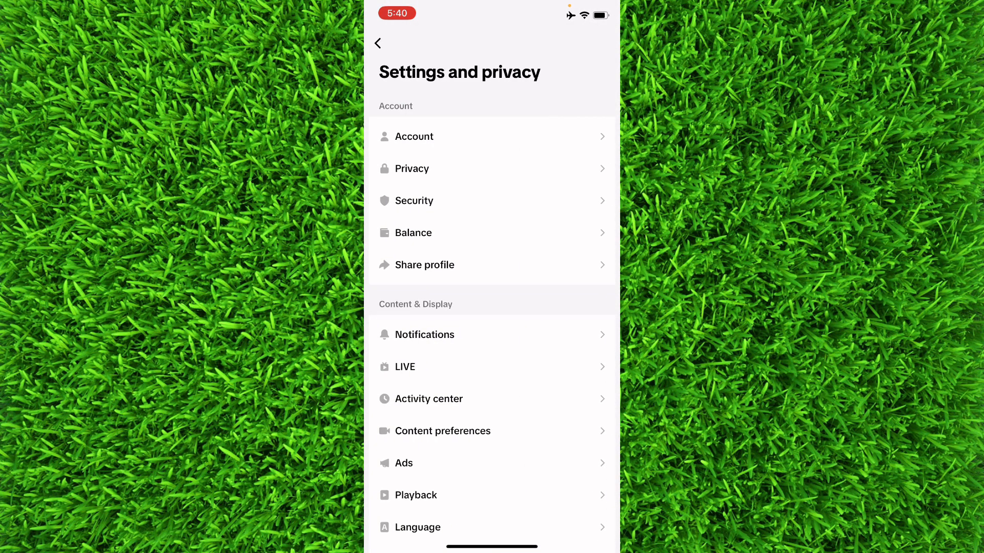
Step: Scroll the Settings and privacy list down until Accessibility is visible
{"action": "scroll", "scroll_direction": "down", "scroll_amount": 3}
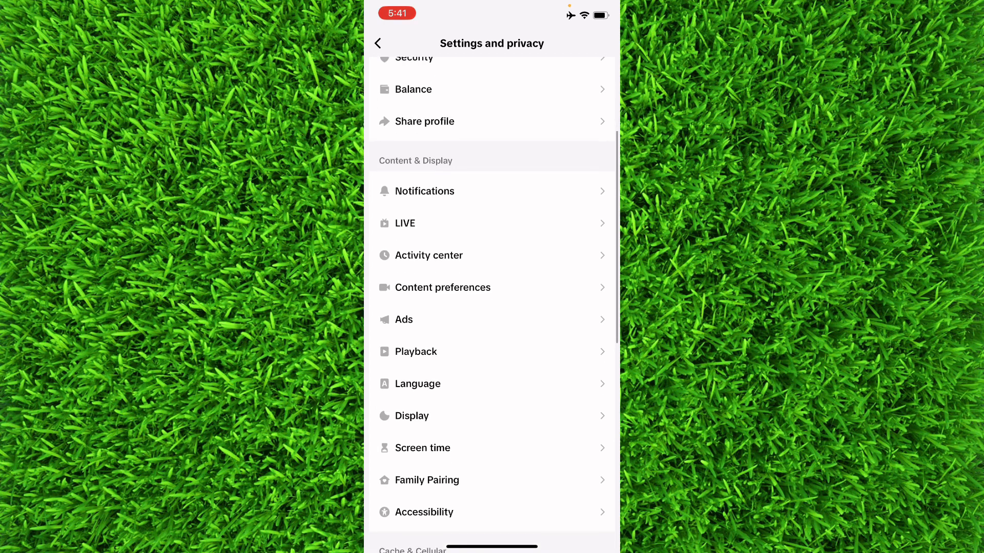
Step: Keep Text size at the smallest A and confirm it with Adjust
{"action": "left_click", "coordinate": [424, 512]}
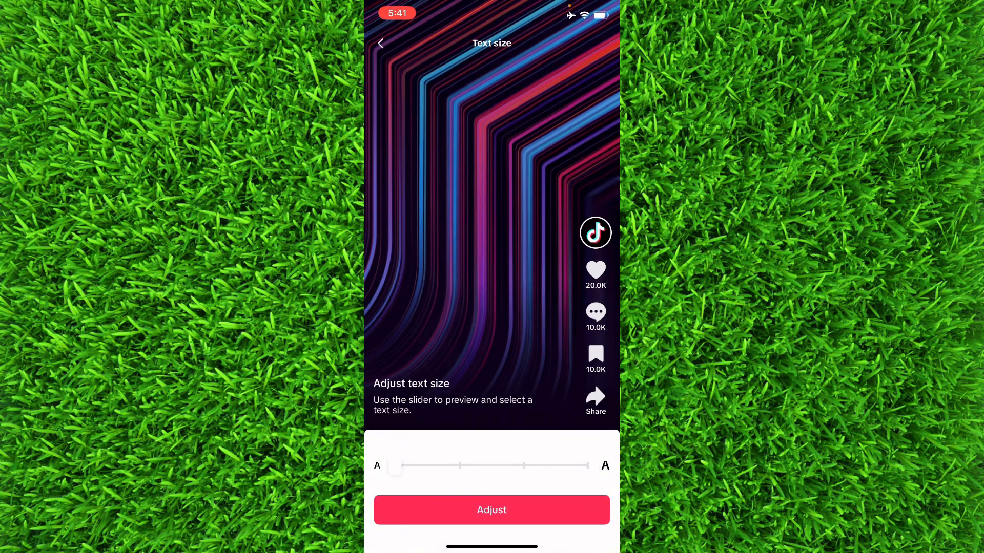
{"action": "left_click", "coordinate": [379, 43]}
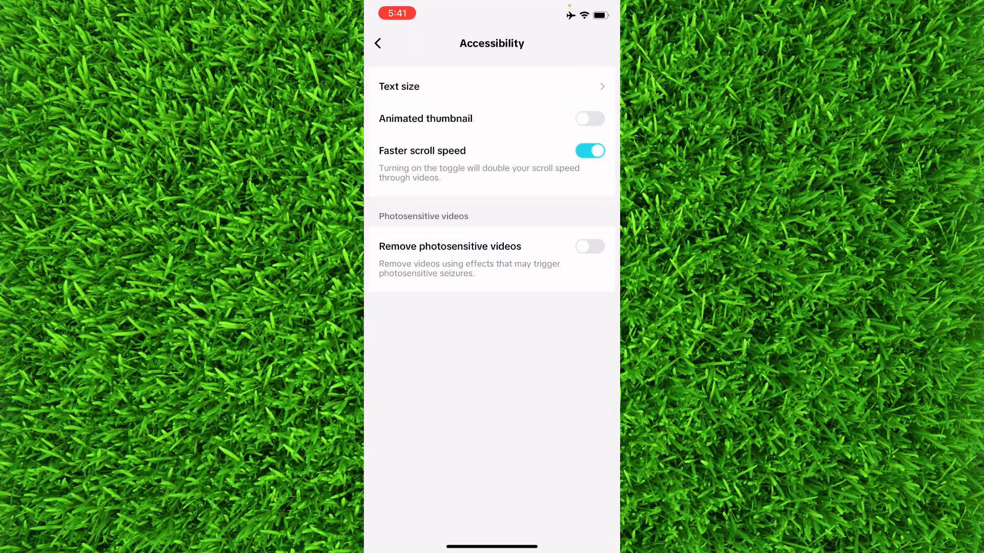